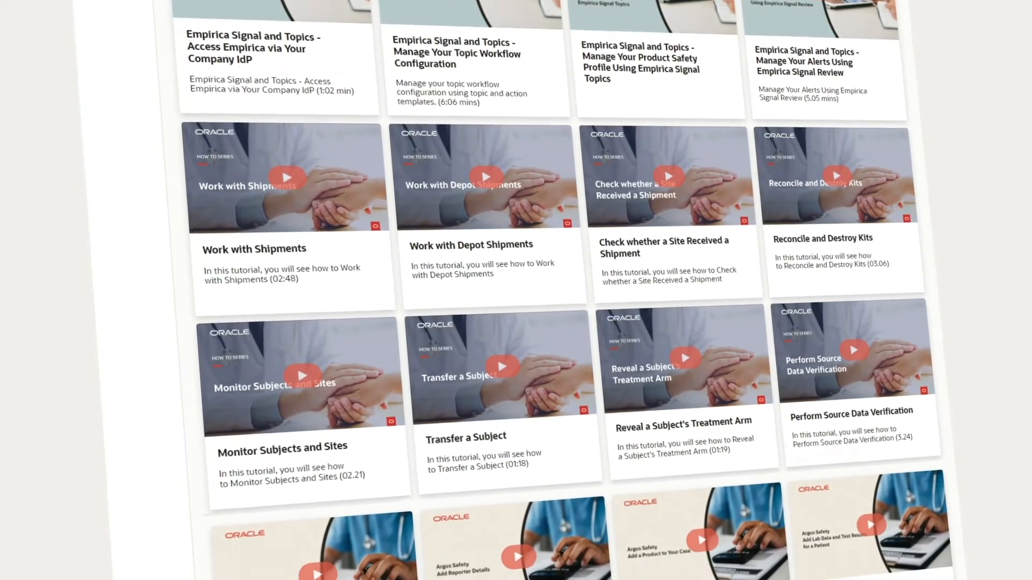
Add a Smart Filters report as page 3, named 'Smart Filters and Search'.
{"action": "scroll", "scroll_direction": "down", "scroll_amount": 3}
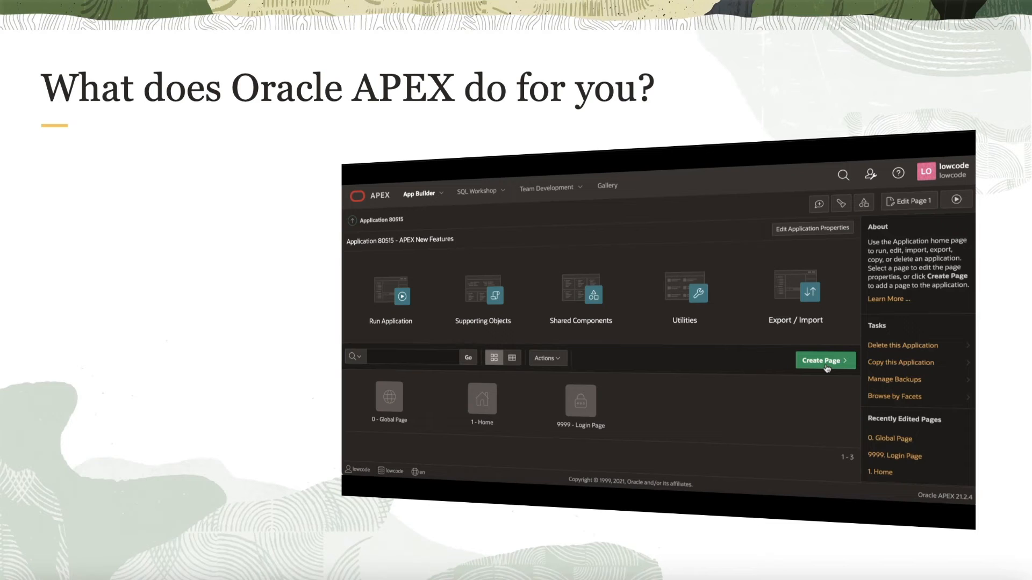
{"action": "left_click", "coordinate": [824, 360]}
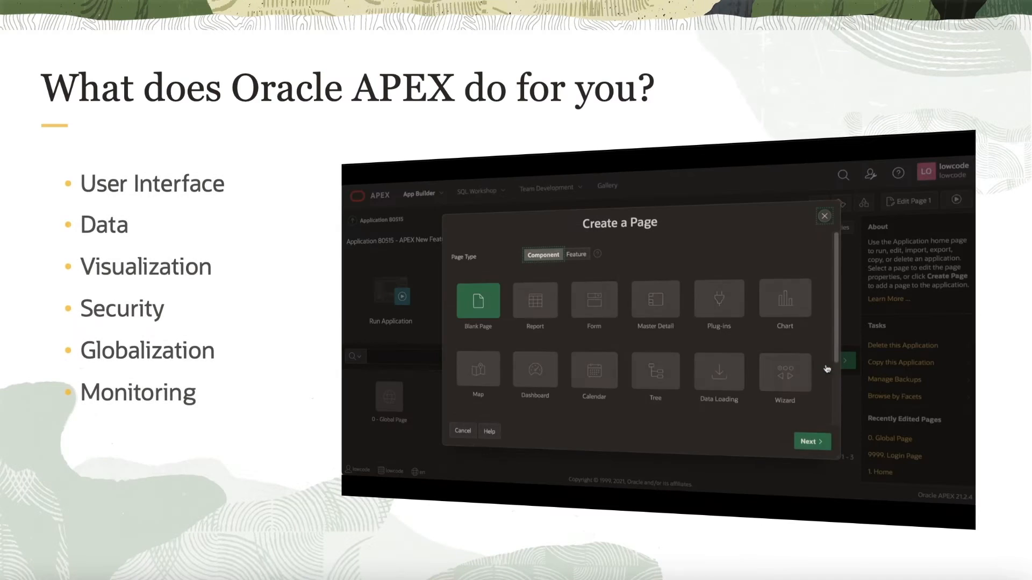
{"action": "left_click", "coordinate": [535, 300]}
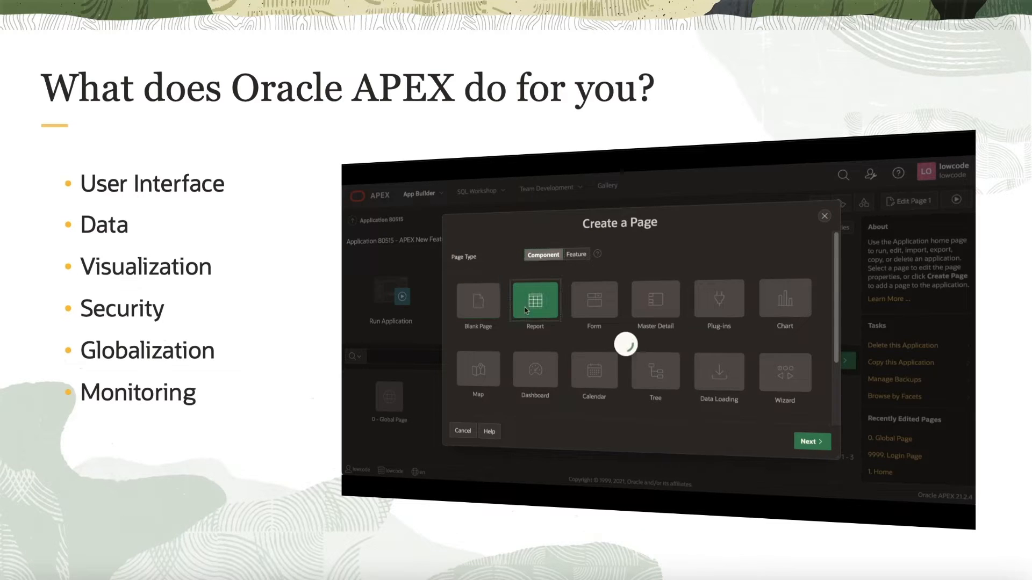
{"action": "left_click", "coordinate": [535, 300]}
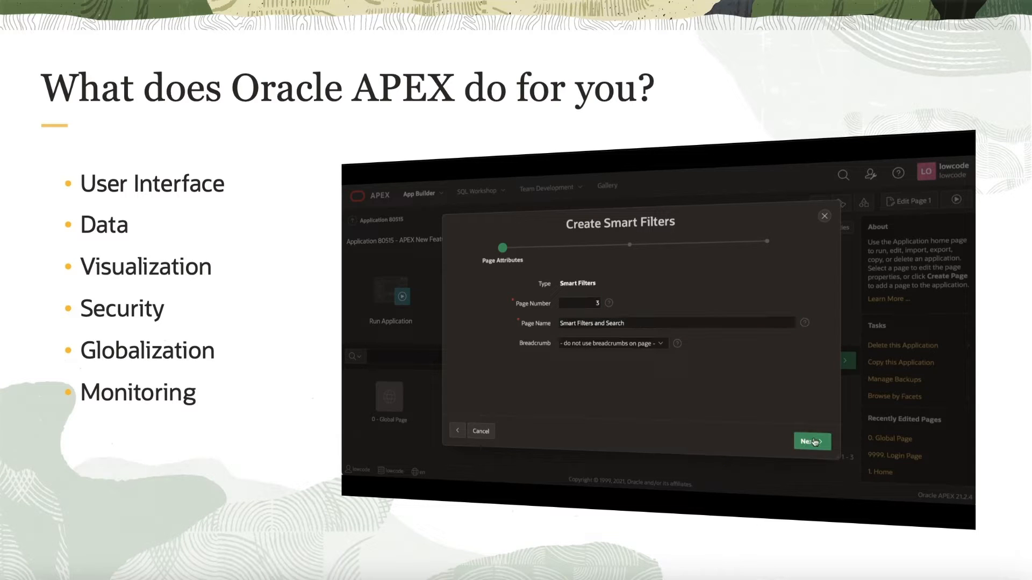
{"action": "left_click", "coordinate": [811, 441]}
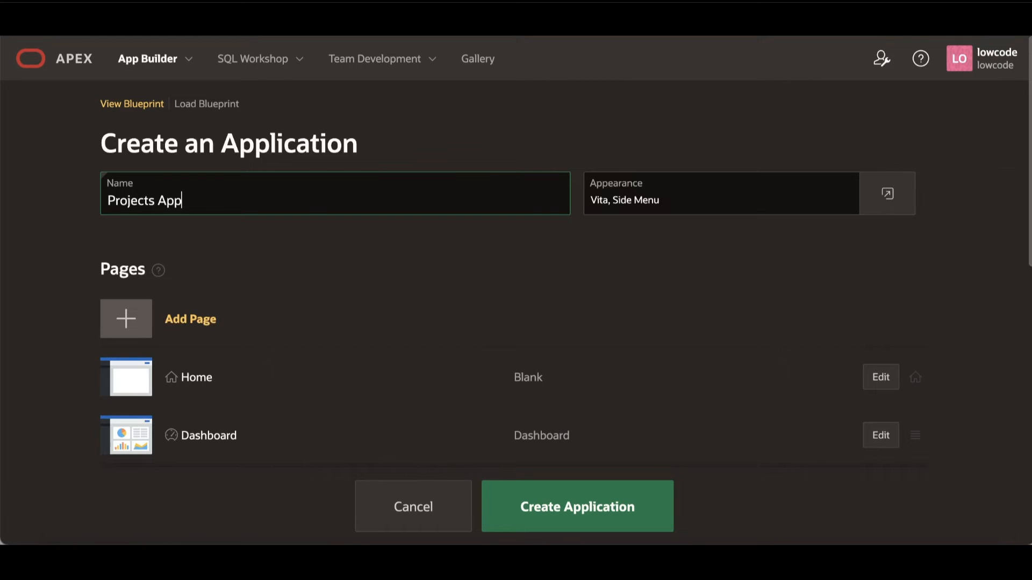
Create the Projects App and run it with its Dashboard, Projects Search, Projects Report and Calendar pages.
{"action": "scroll", "scroll_direction": "down", "scroll_amount": 3}
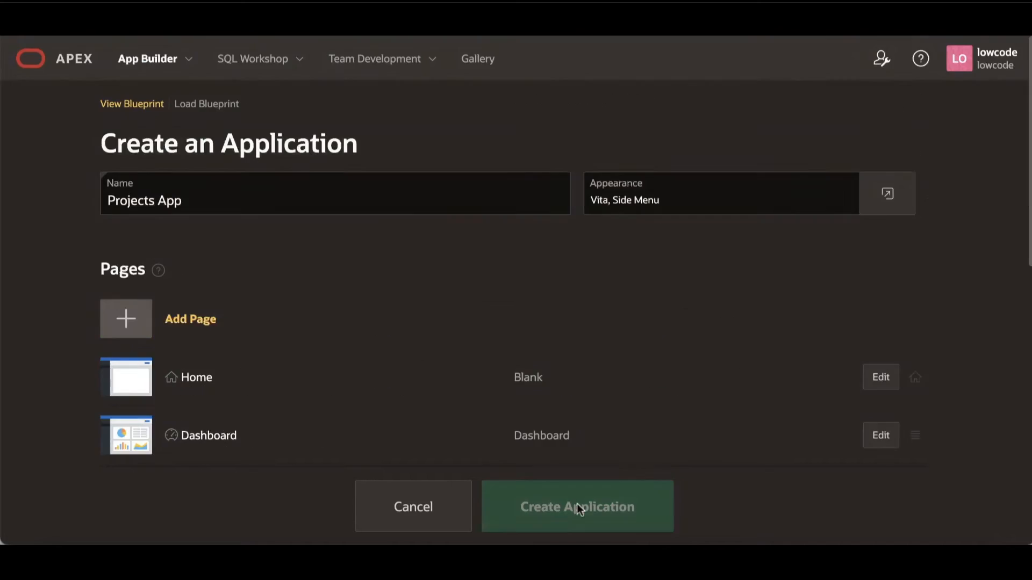
{"action": "left_click", "coordinate": [577, 507]}
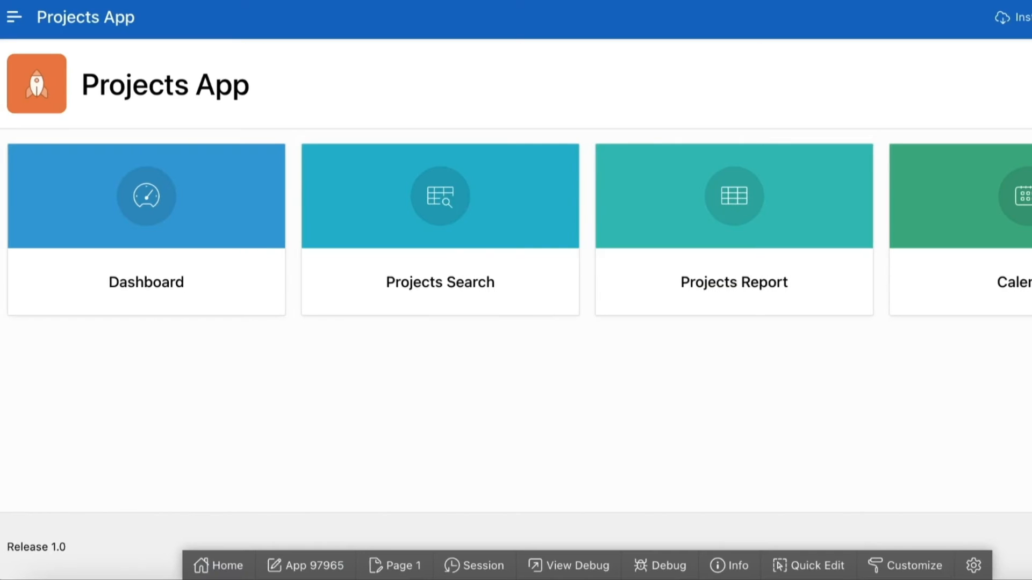